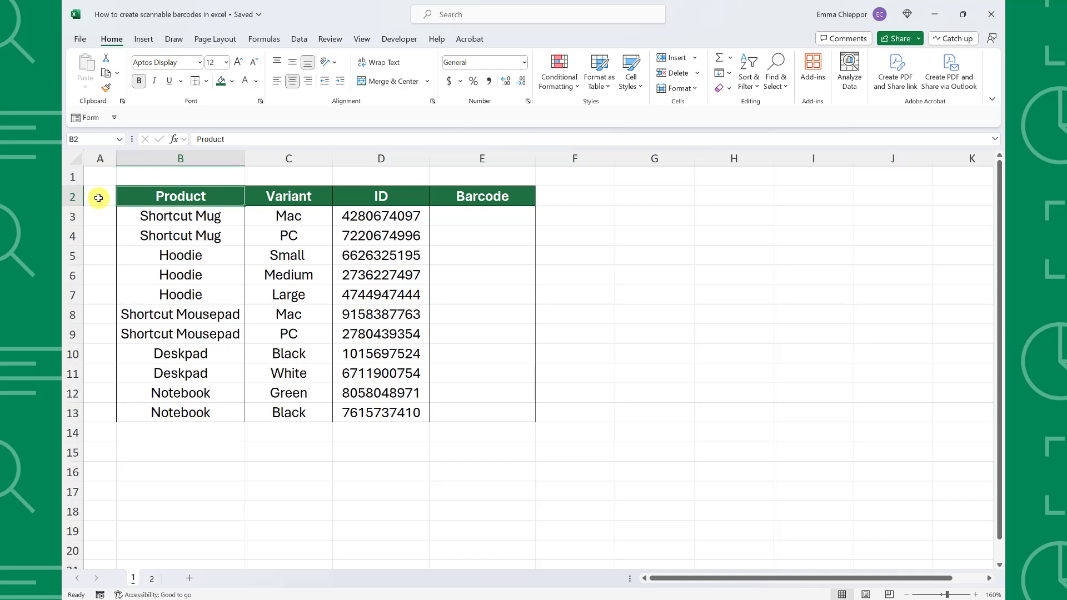
Enter ="*"&D3&"*" in E3 so it shows the first ID wrapped in asterisks.
{"action": "left_click", "coordinate": [481, 215]}
{"action": "type", "text": "="}
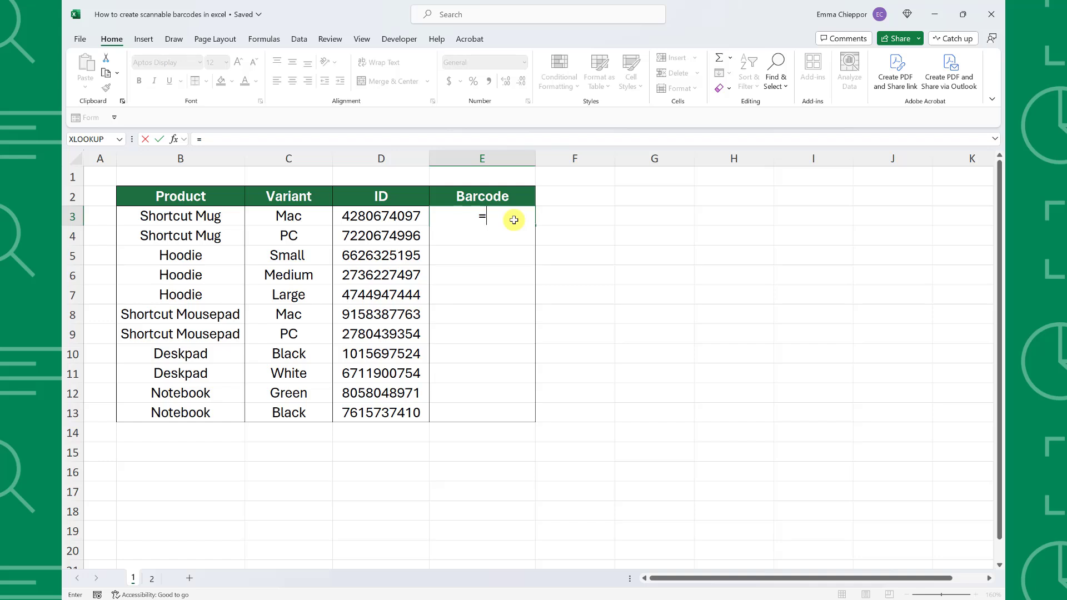
{"action": "type", "text": "\"*"}
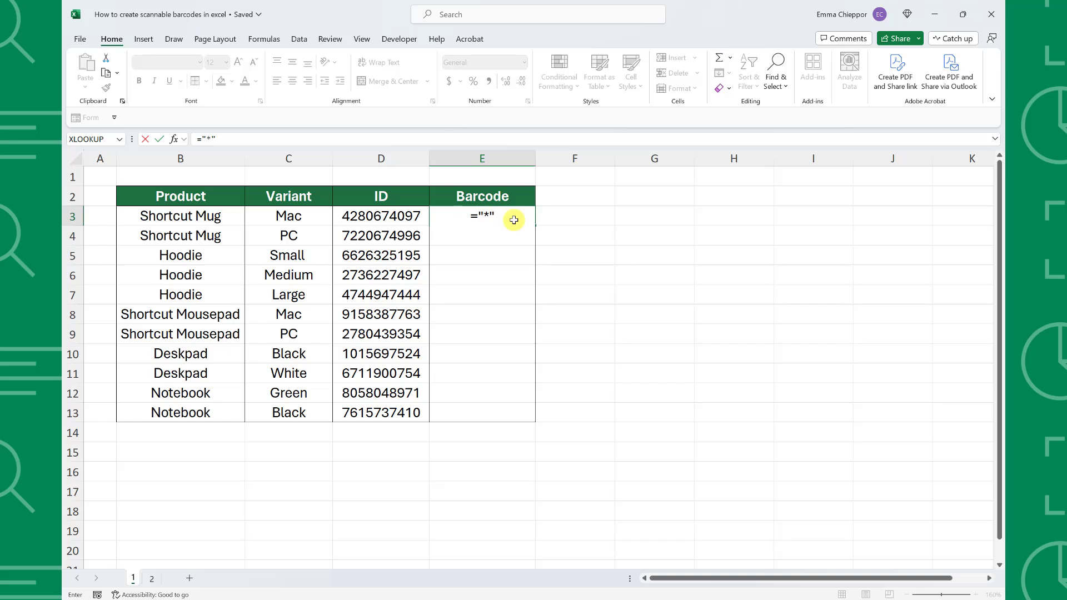
{"action": "left_click", "coordinate": [380, 216]}
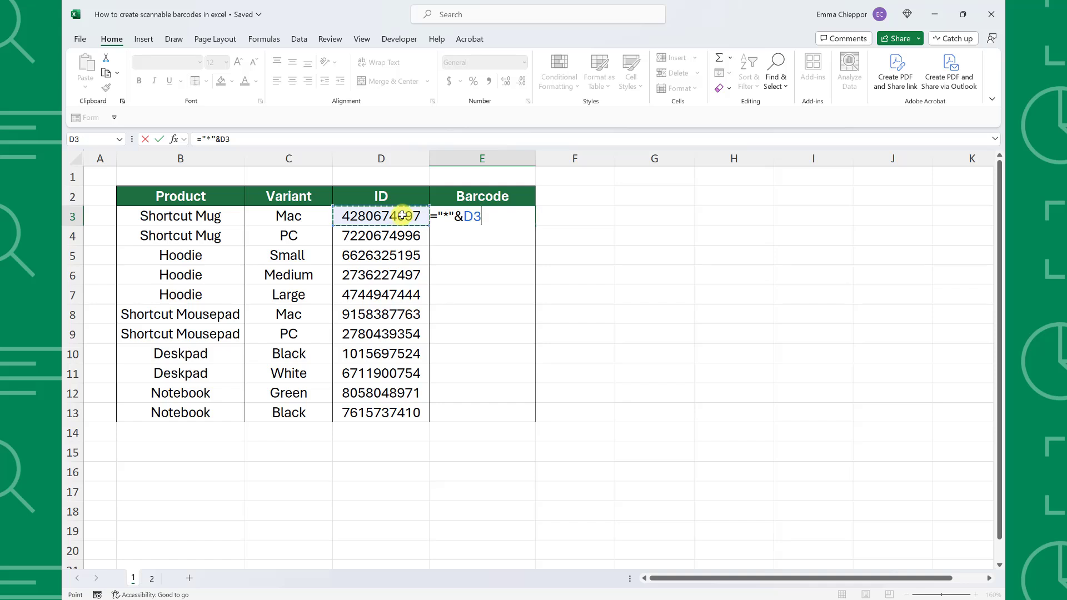
{"action": "type", "text": "&"}
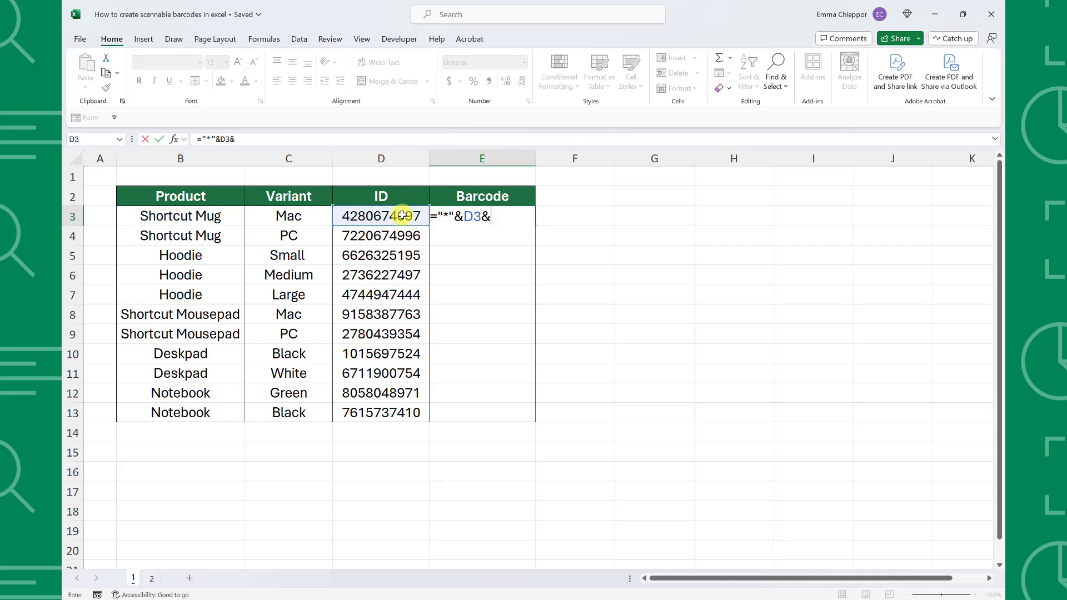
{"action": "type", "text": "\"*"}
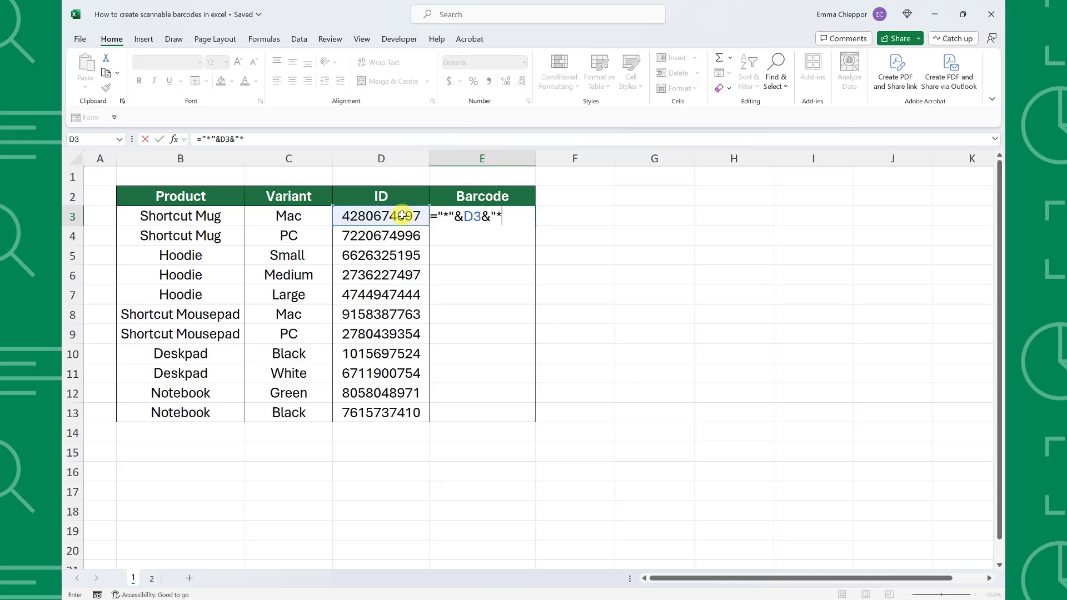
{"action": "key", "text": "enter"}
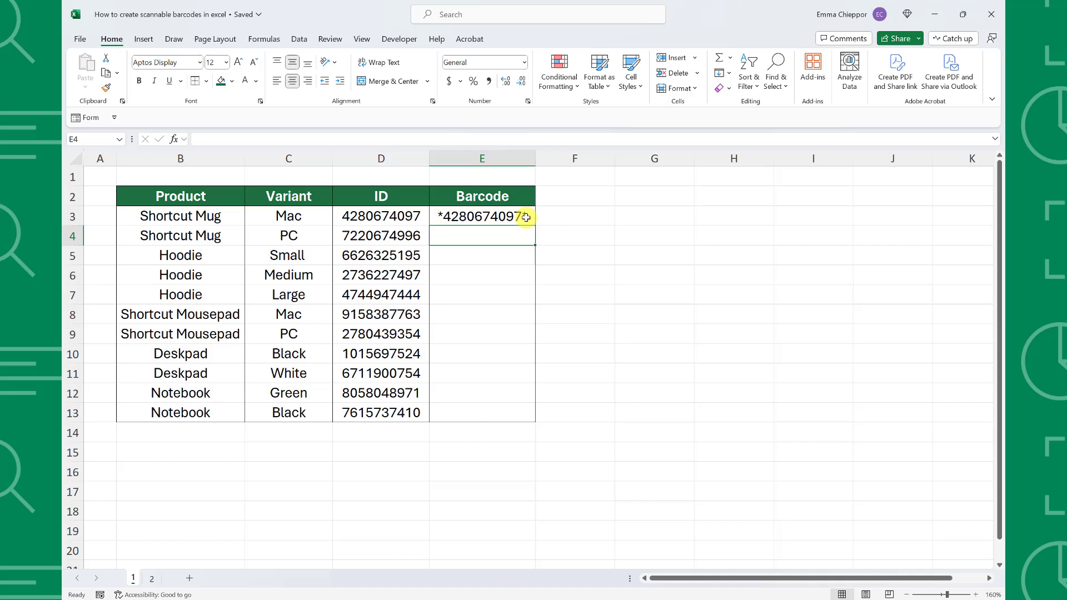
Fill E3's asterisk formula down to E13 and look up the Libre Barcode 128 font.
{"action": "left_click_drag", "start_coordinate": [525, 216], "coordinate": [525, 413]}
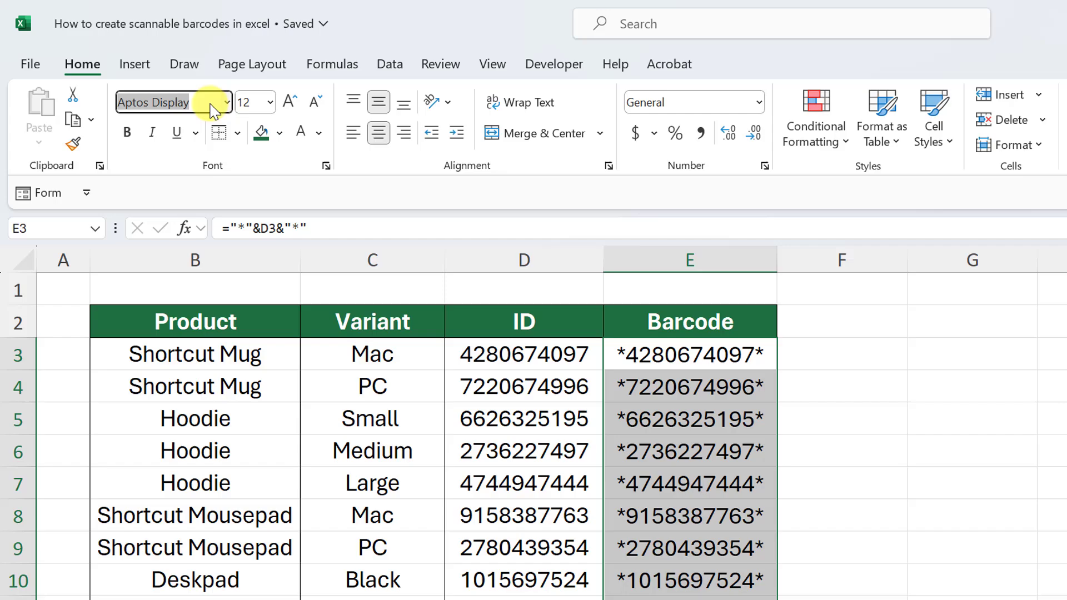
{"action": "type", "text": "Libre Barcode 128 font"}
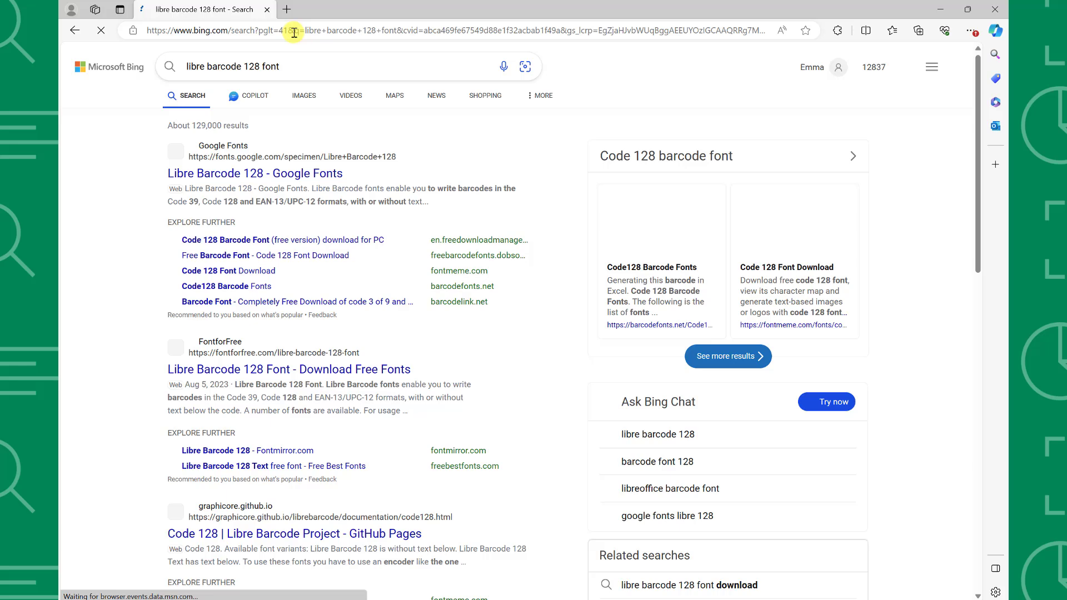
Download the Libre Barcode 128 font from its Google Fonts page.
{"action": "left_click", "coordinate": [254, 172]}
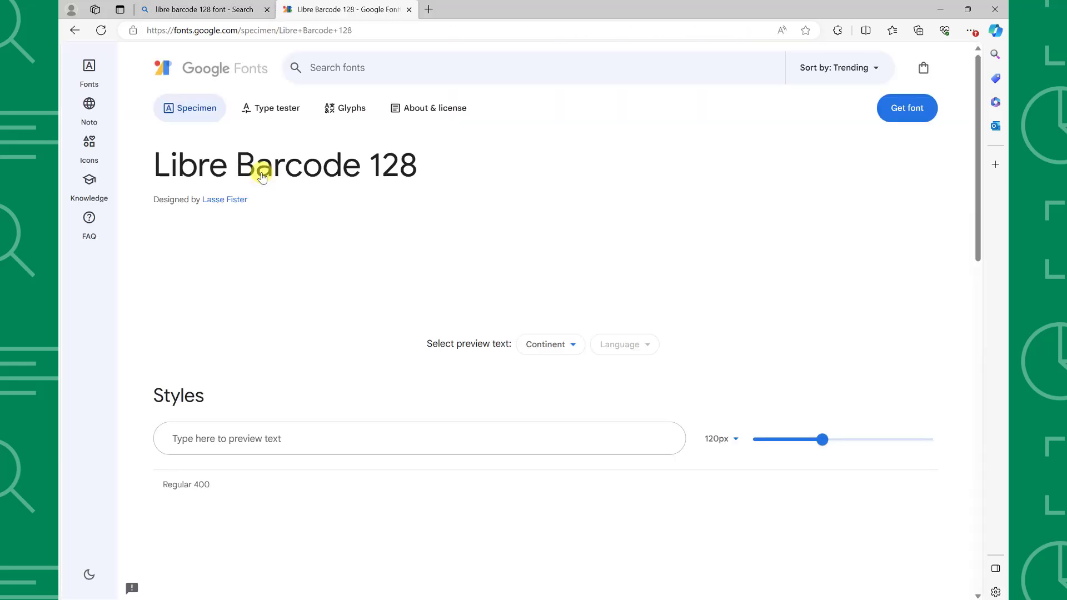
{"action": "left_click", "coordinate": [906, 108]}
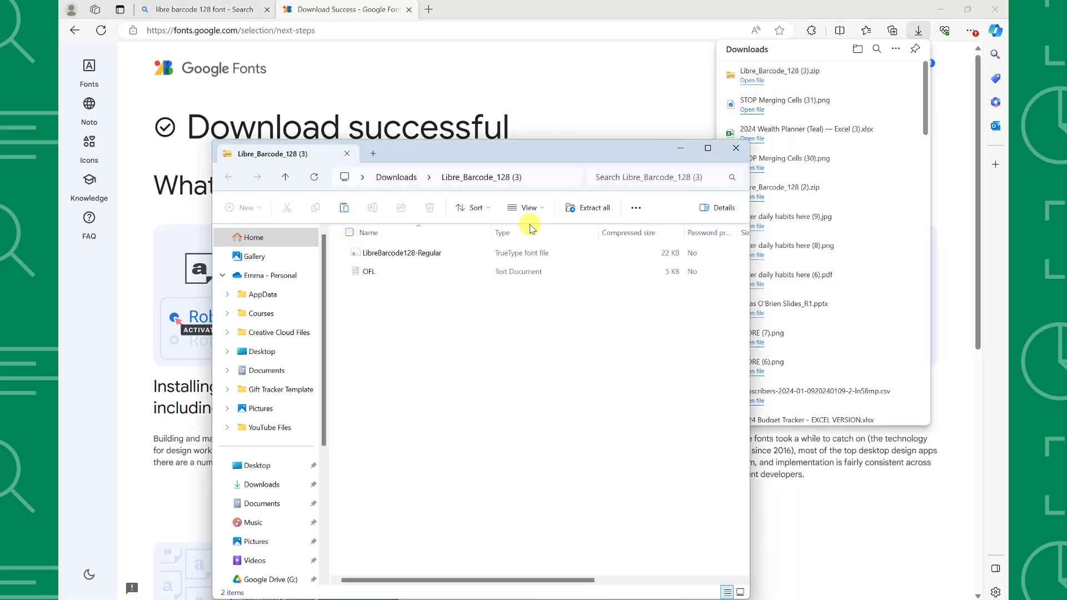
Open LibreBarcode128-Regular in Font Viewer and install it.
{"action": "double_click", "coordinate": [402, 252]}
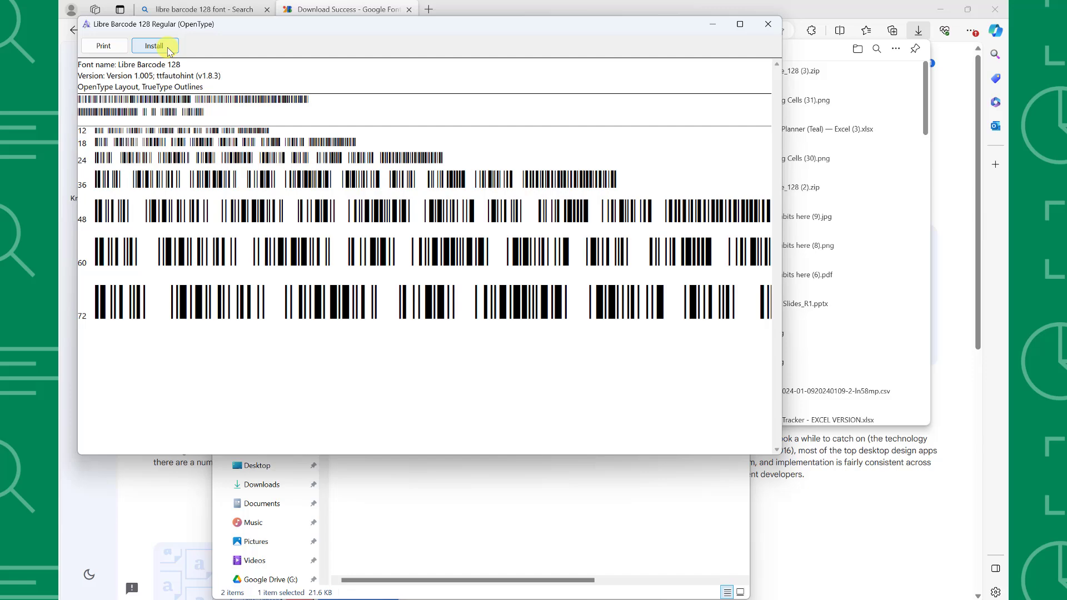
{"action": "left_click", "coordinate": [154, 45]}
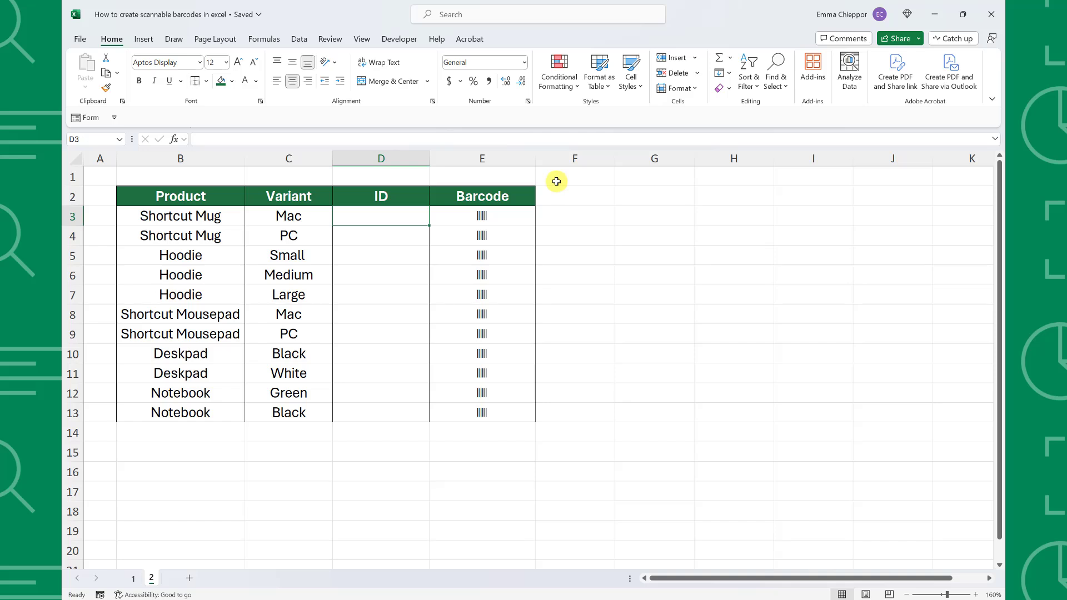
Enter =RANDBETWEEN(1000000,9999999) in D3 and fill it down to D13.
{"action": "type", "text": "=rand"}
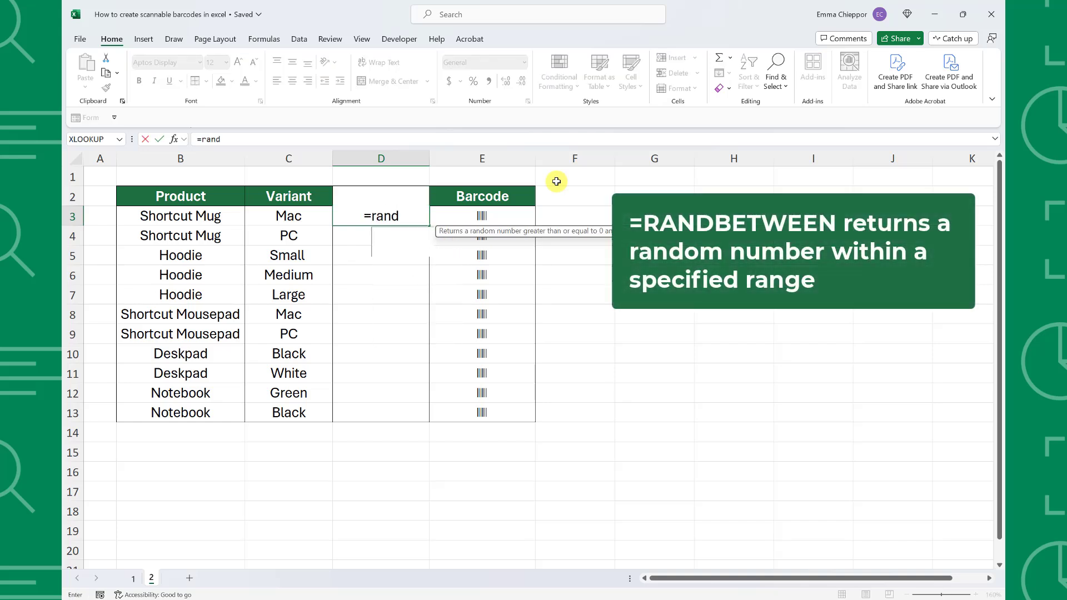
{"action": "type", "text": "RANDBETWEEN(1"}
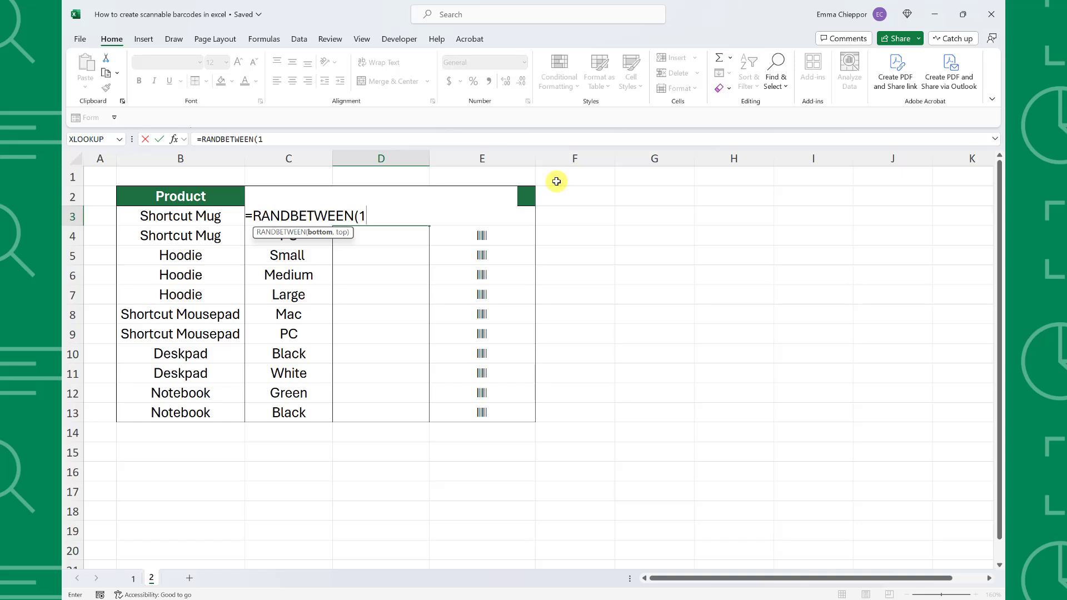
{"action": "type", "text": "000000"}
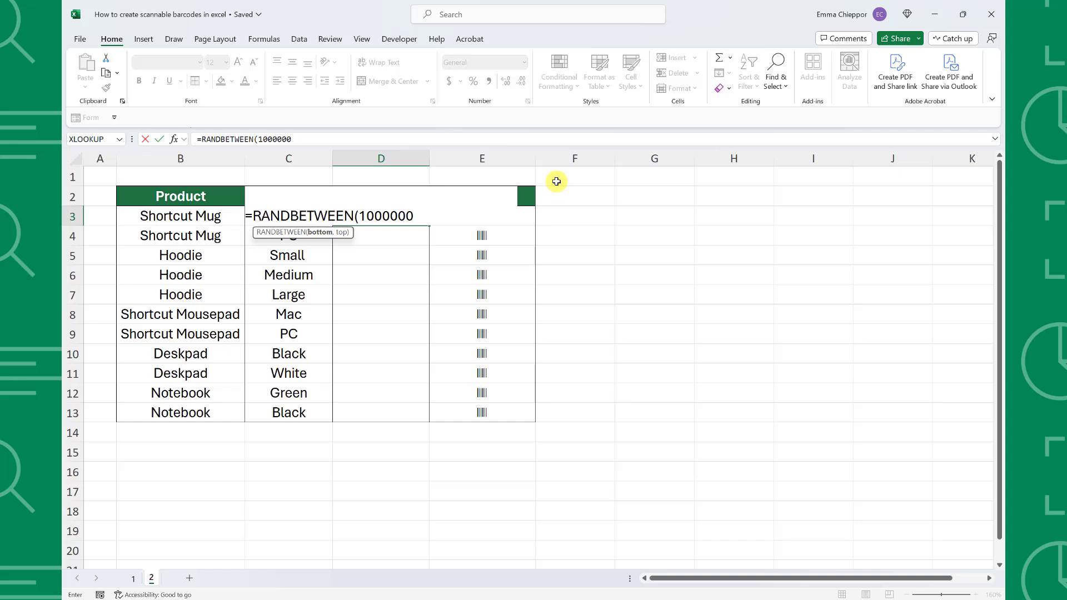
{"action": "type", "text": ","}
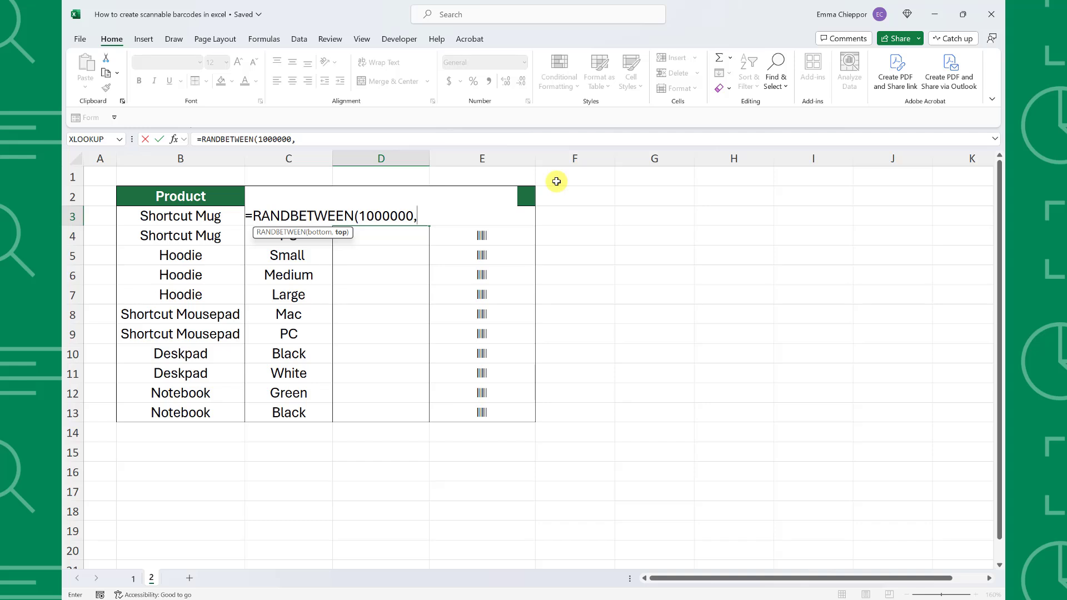
{"action": "type", "text": "9"}
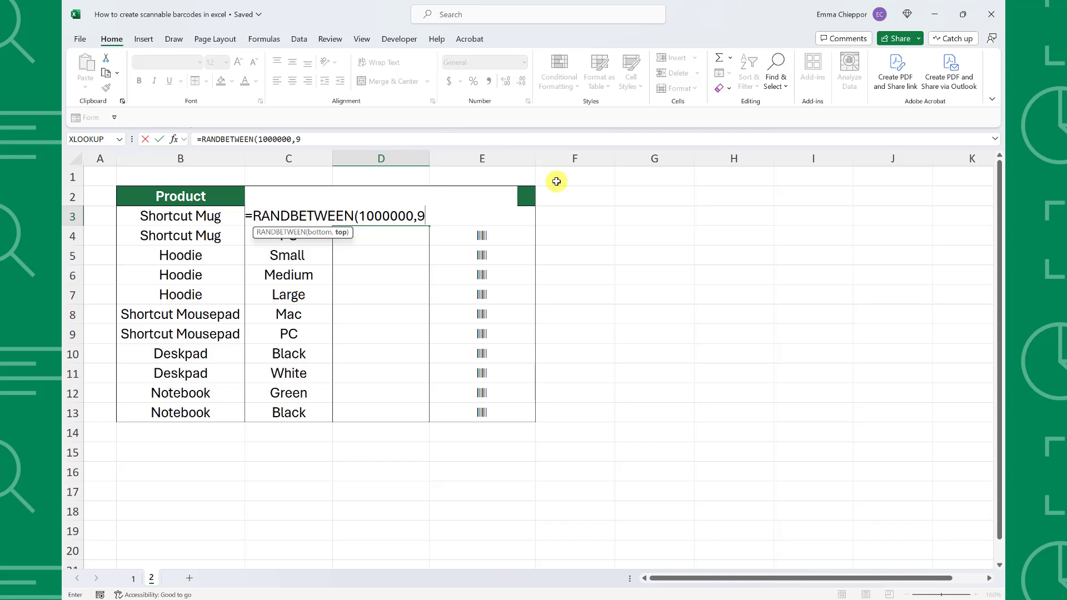
{"action": "type", "text": "9999"}
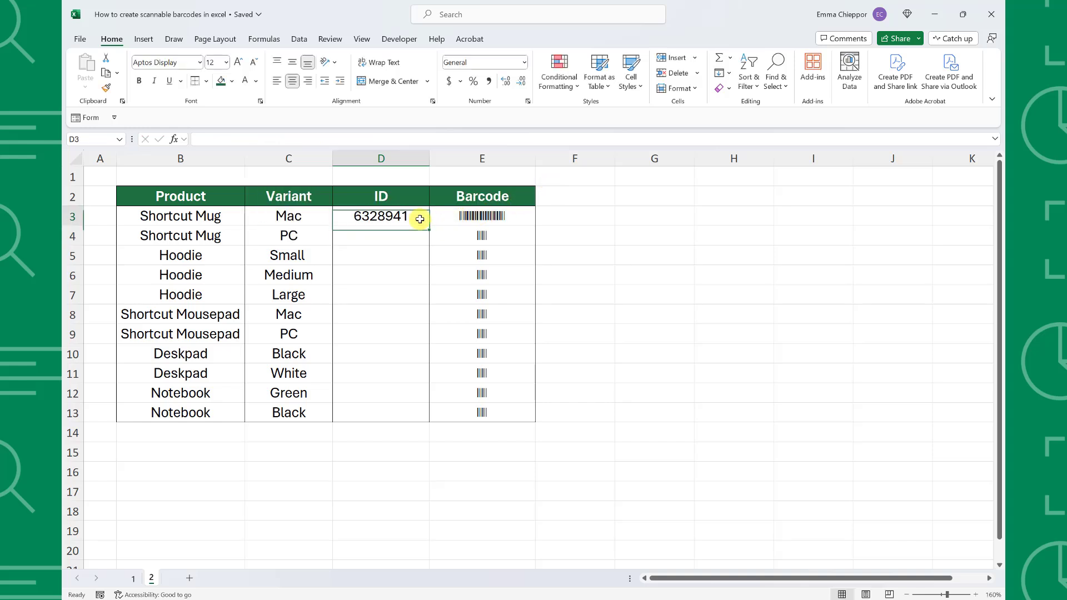
{"action": "left_click_drag", "start_coordinate": [420, 219], "coordinate": [430, 412]}
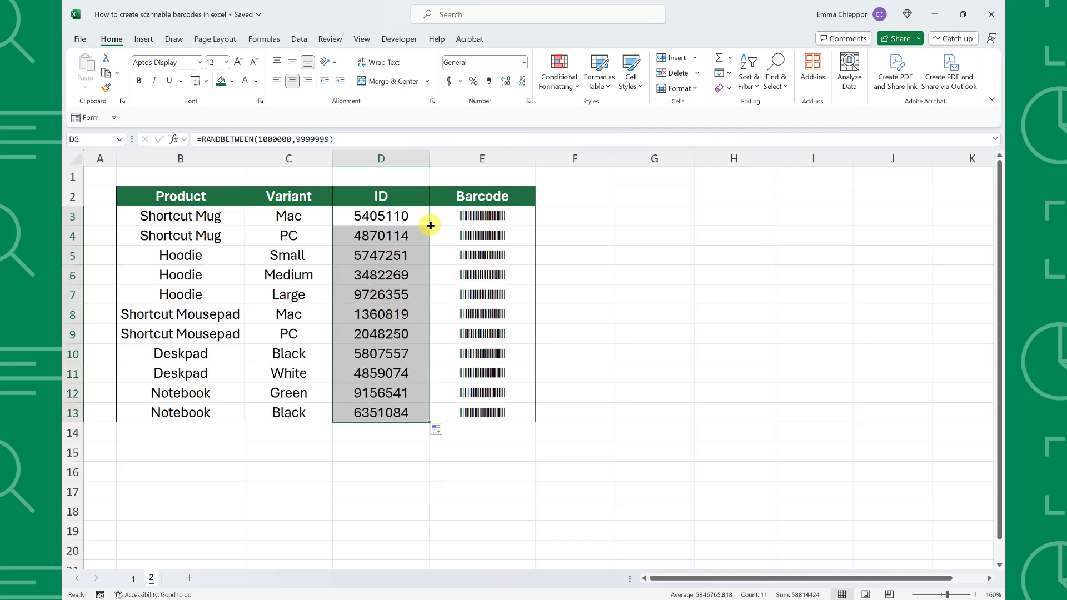